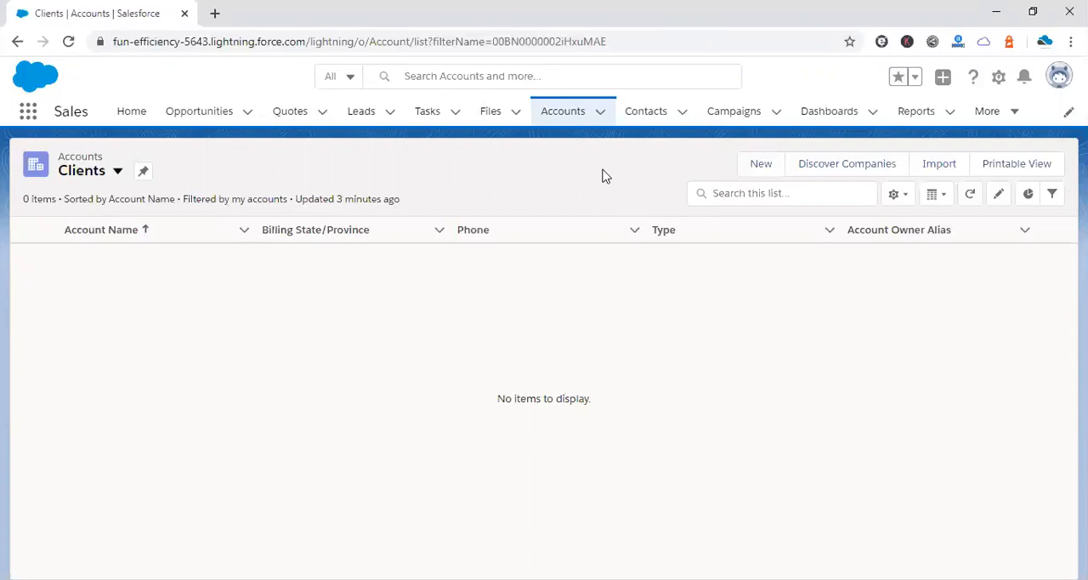
mouse_move(615, 180)
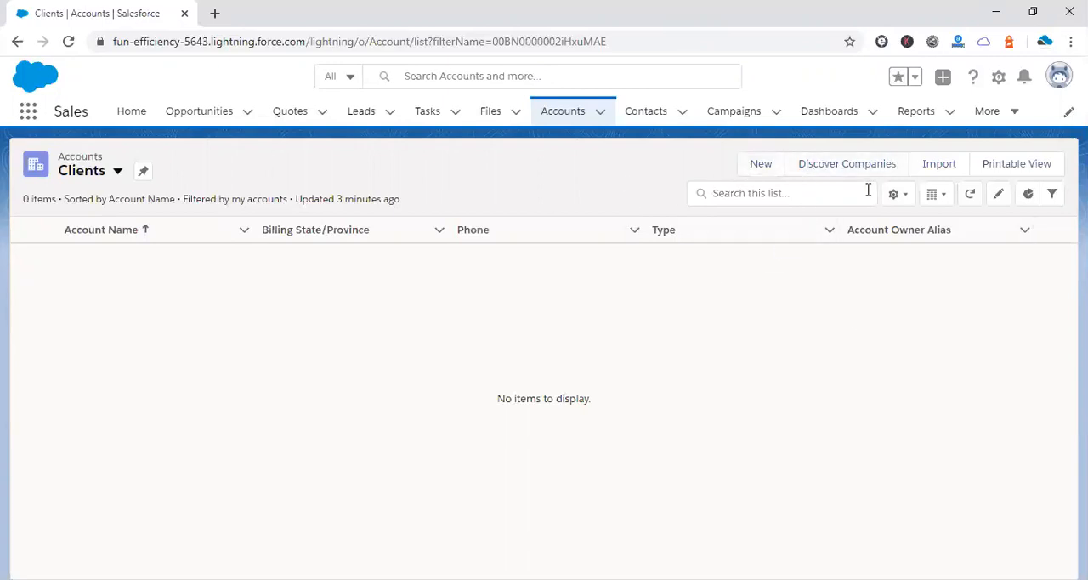
mouse_move(583, 195)
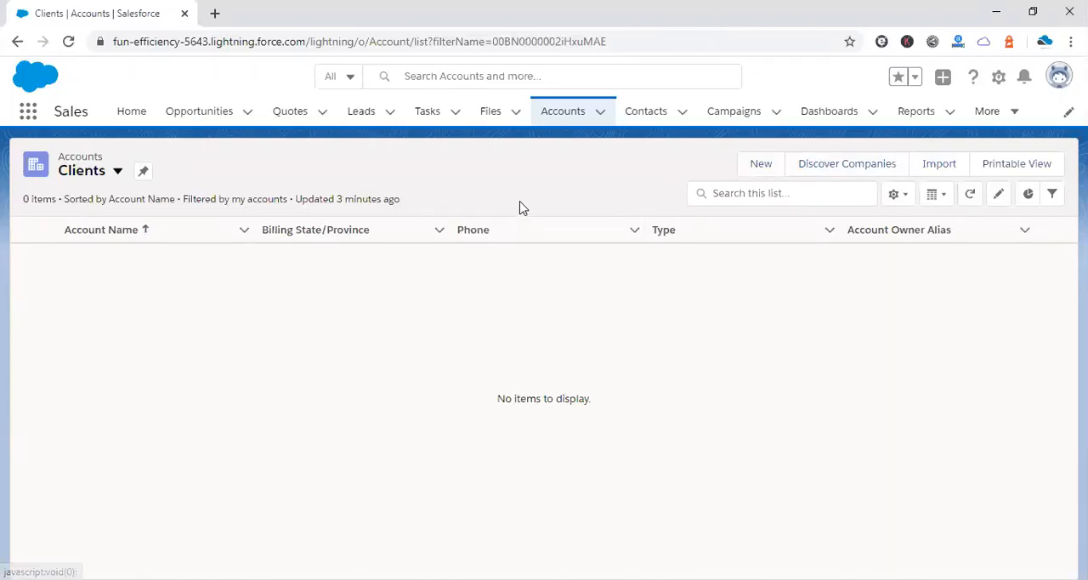
mouse_move(533, 190)
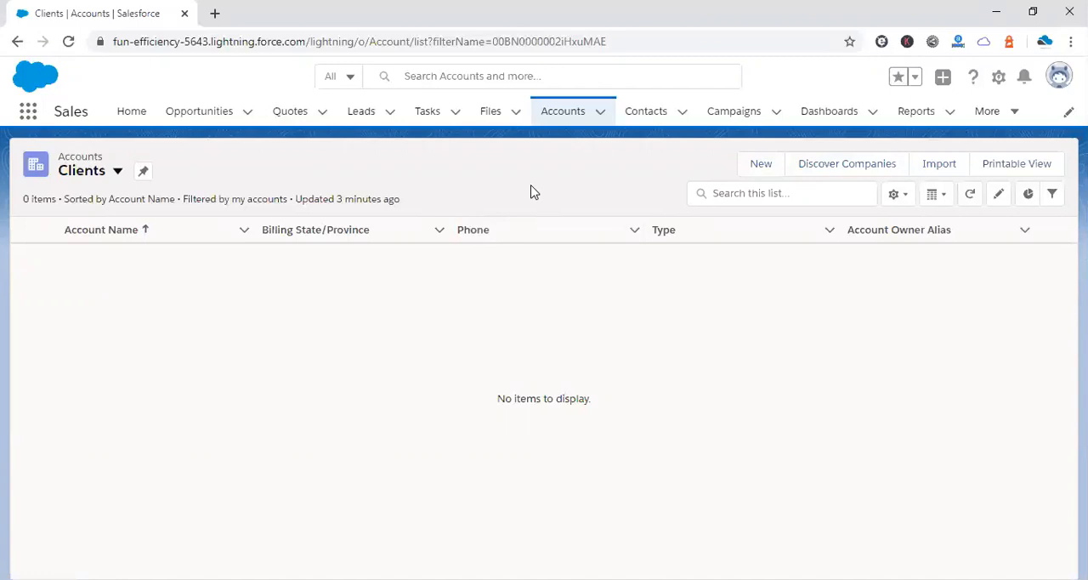
mouse_move(535, 195)
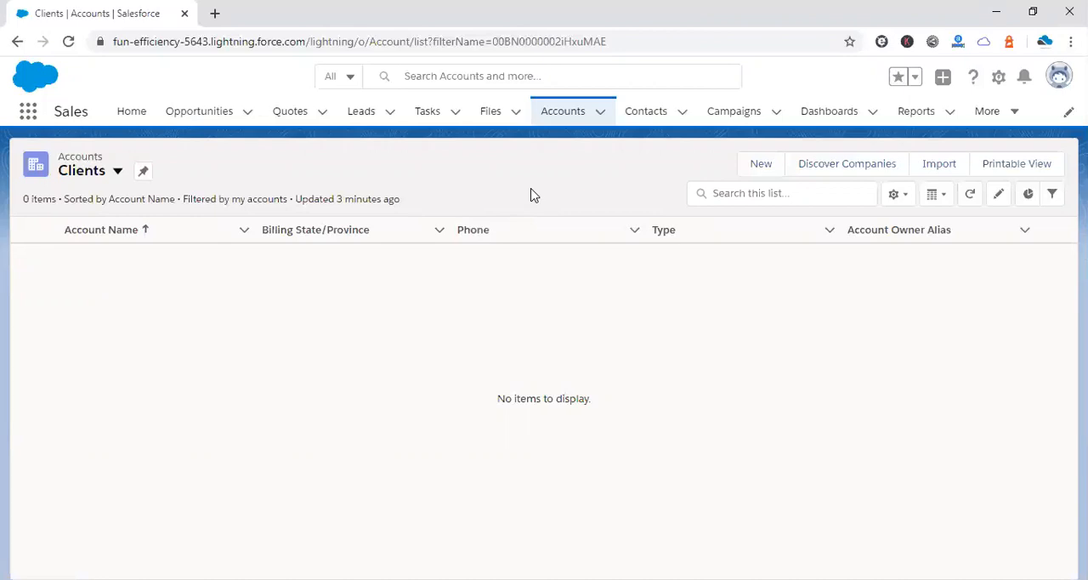
mouse_move(629, 176)
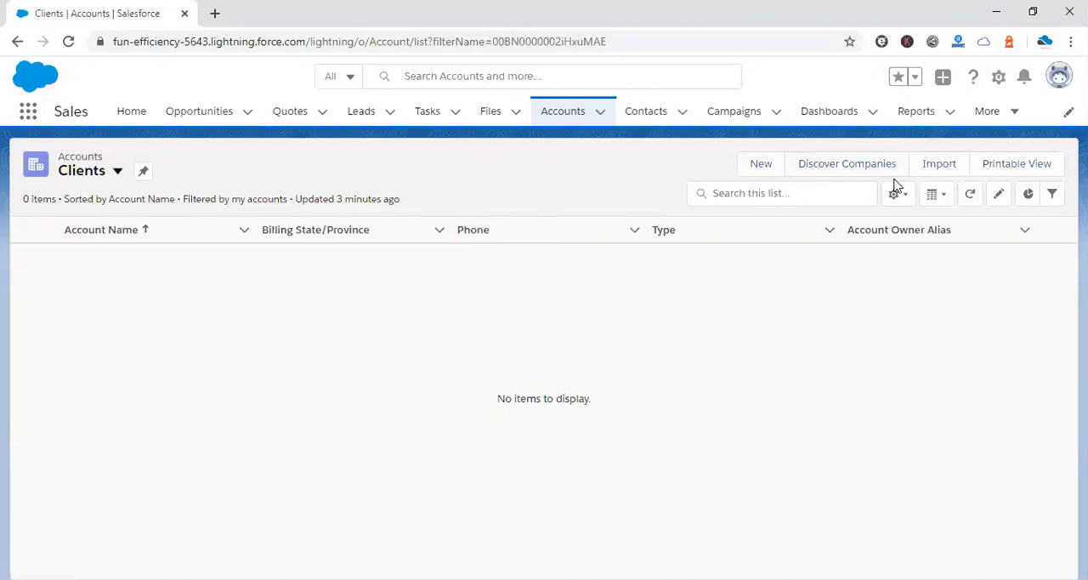
mouse_move(544, 175)
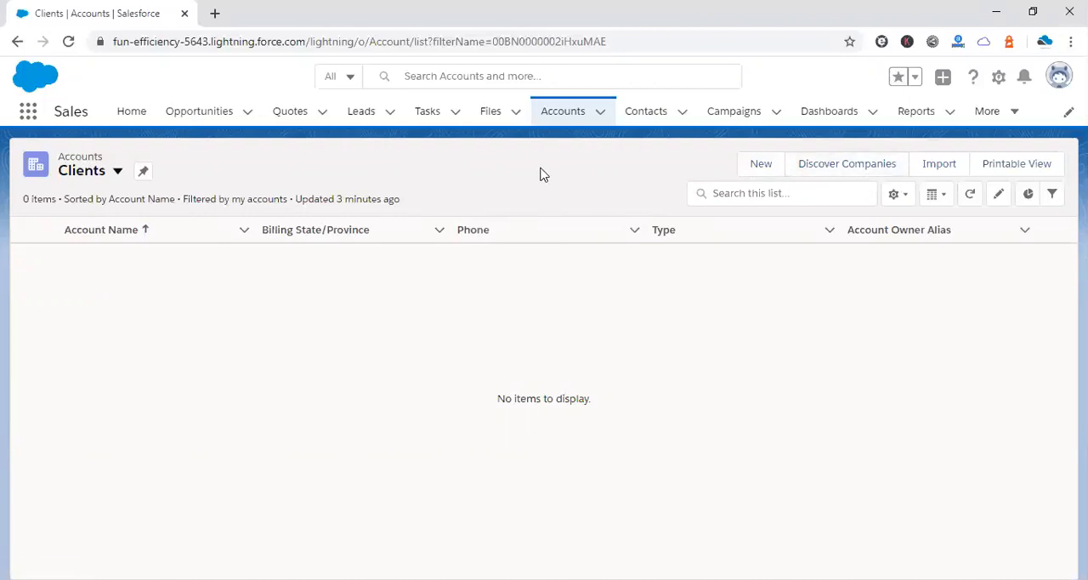
mouse_move(554, 219)
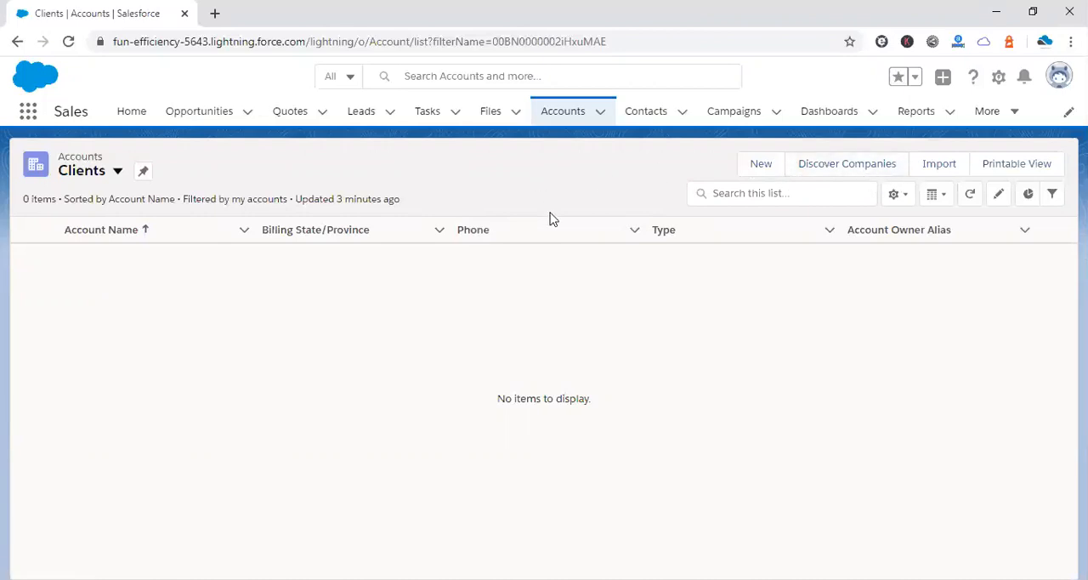
mouse_move(568, 178)
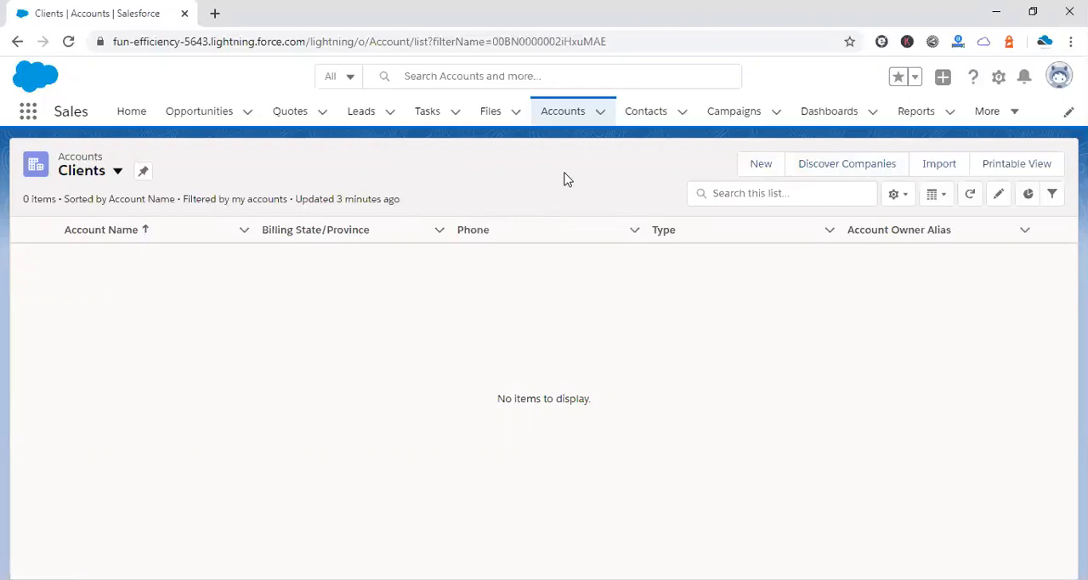
mouse_move(688, 174)
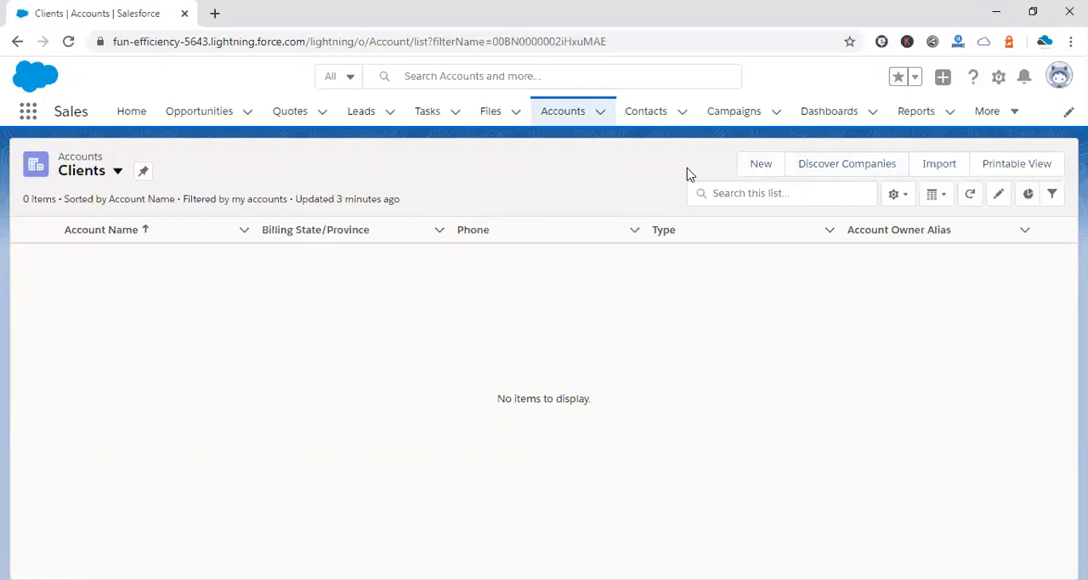
mouse_move(643, 175)
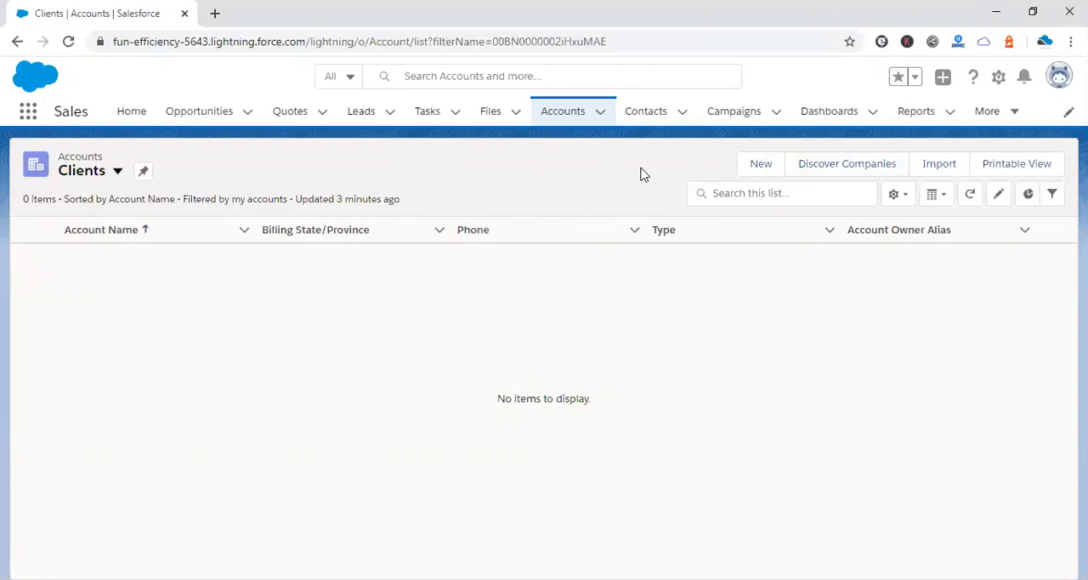
mouse_move(1035, 81)
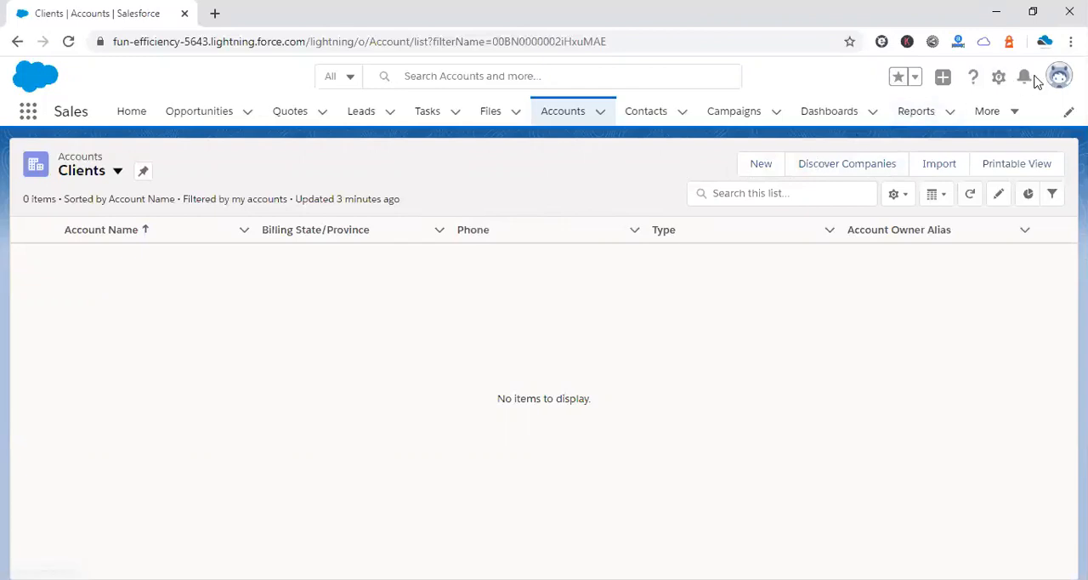
Switch from Lightning to Salesforce Classic via the profile avatar menu.
click(1059, 76)
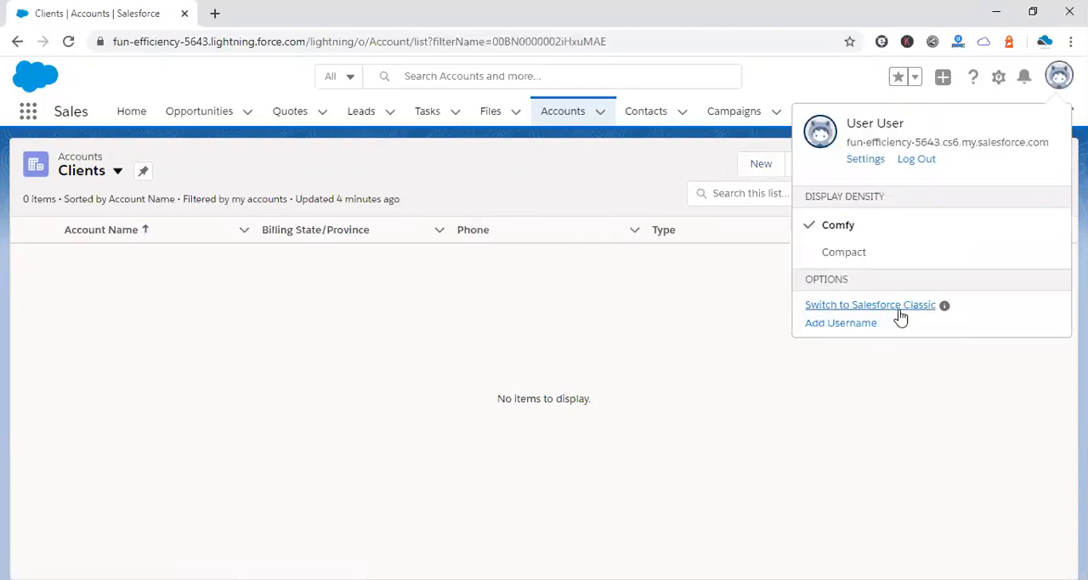
click(869, 305)
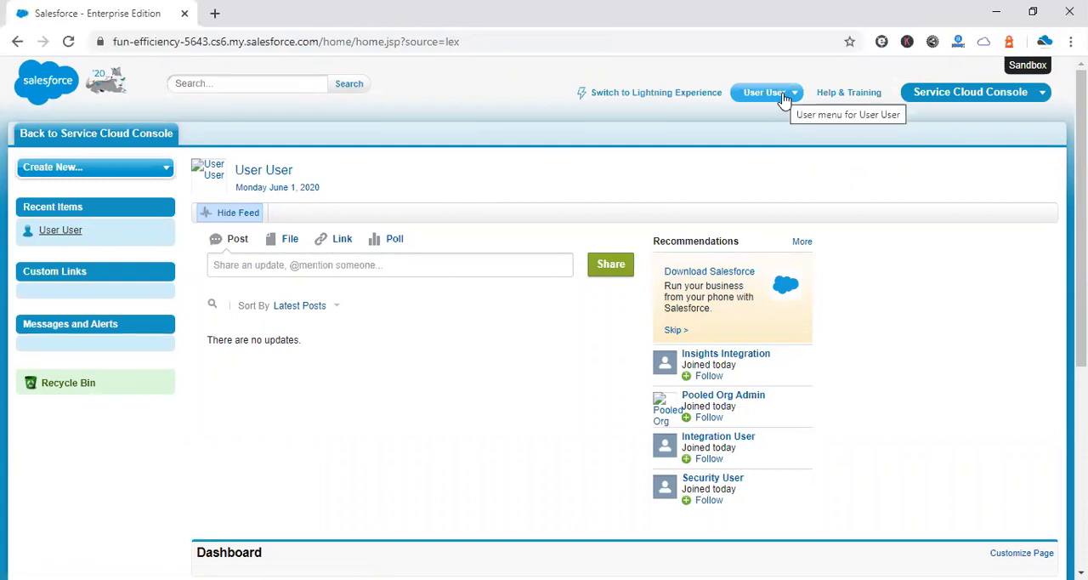
Go to Setup > Customize > Accounts > Search Layouts in Classic.
click(763, 92)
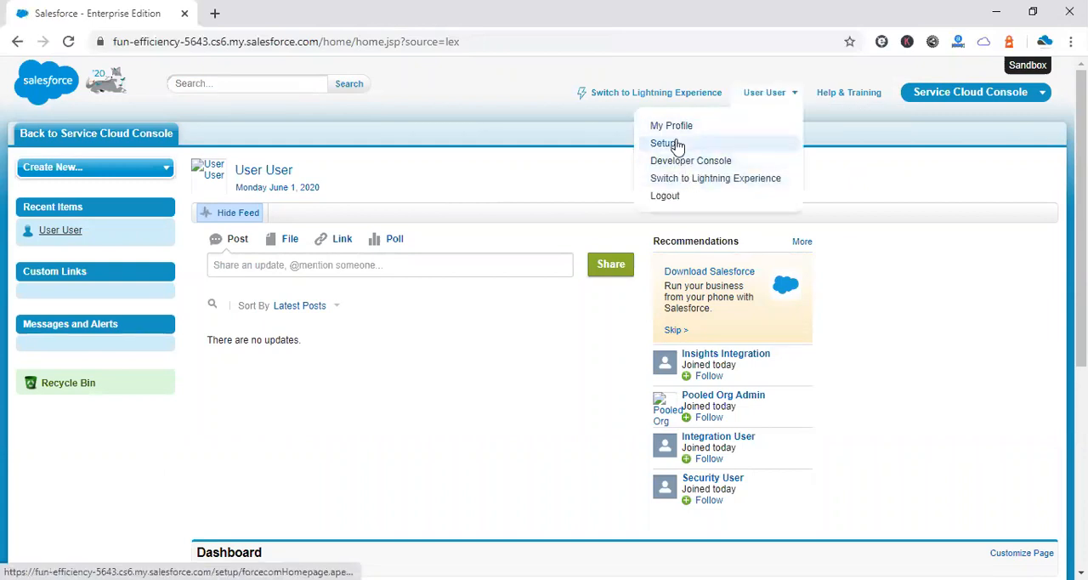
click(665, 143)
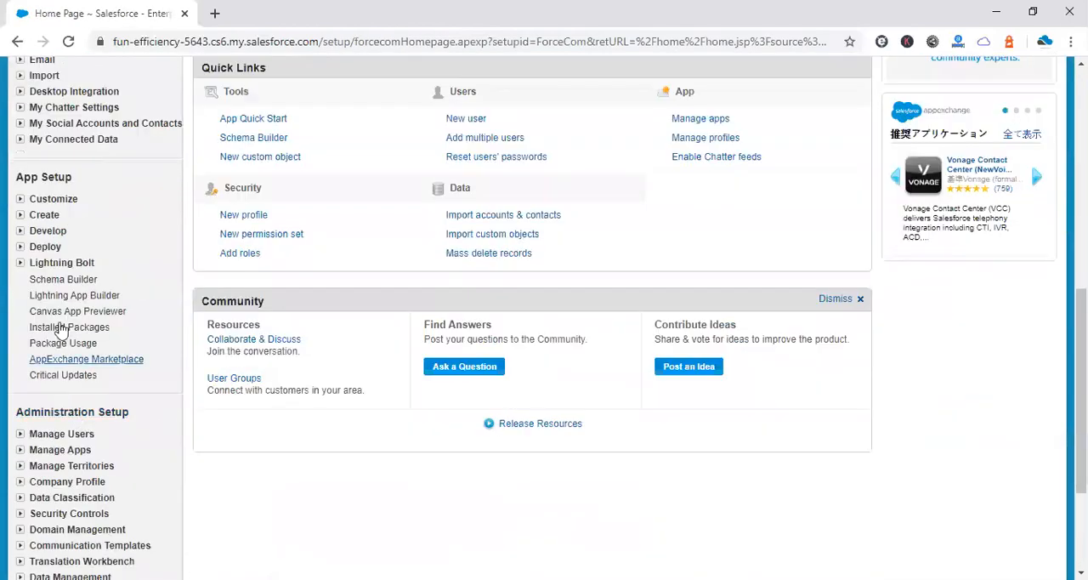
click(53, 198)
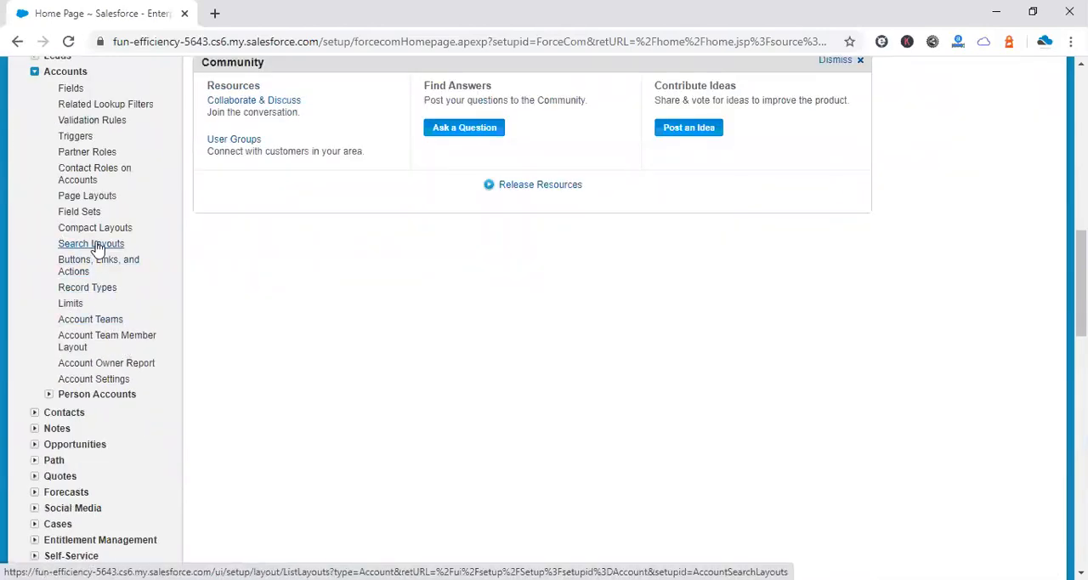
click(90, 243)
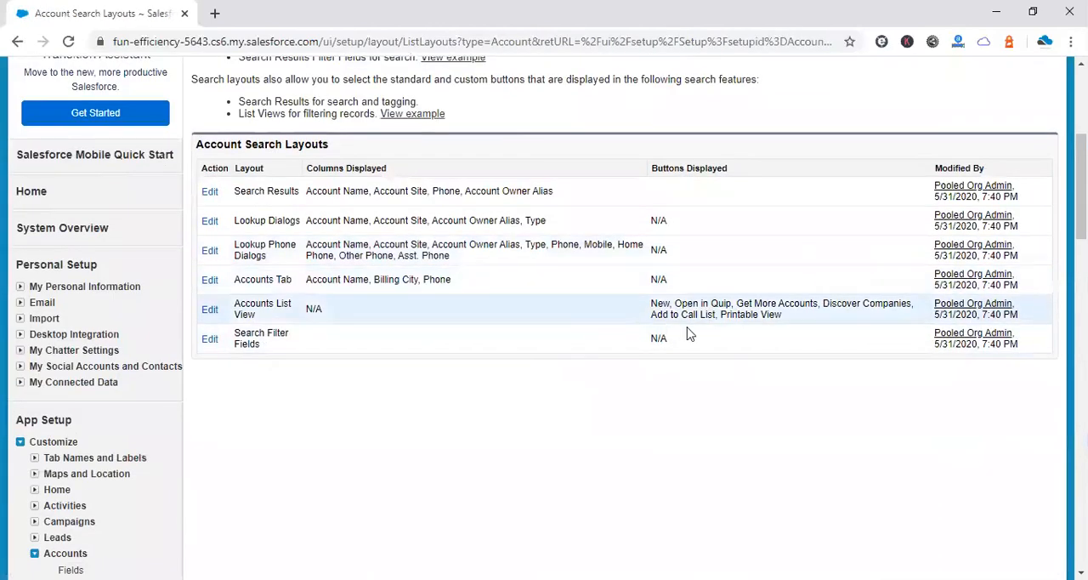
mouse_move(272, 319)
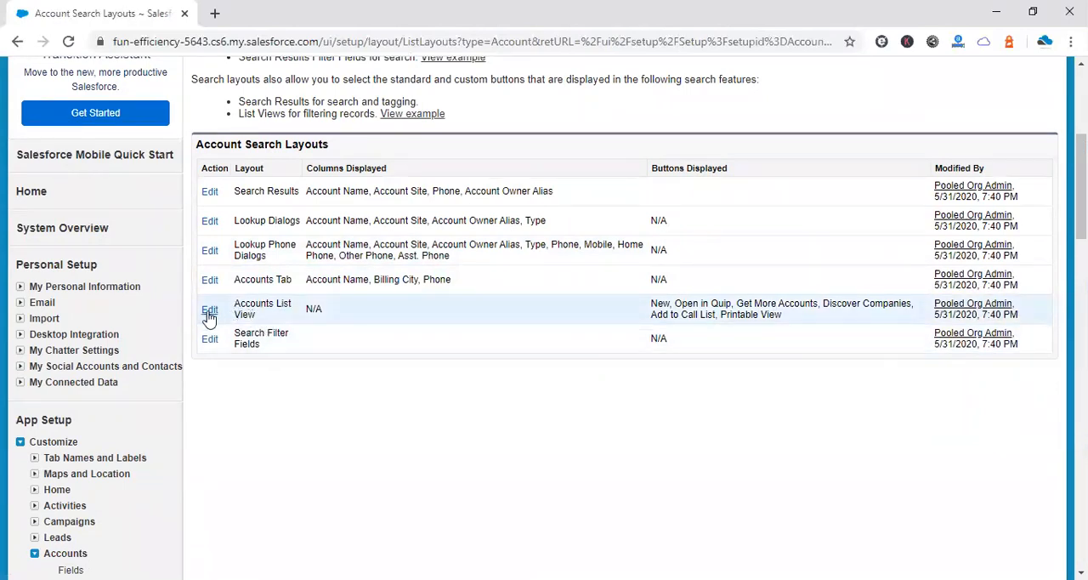
Uncheck Discover Companies in the Accounts List View layout buttons and save.
click(209, 309)
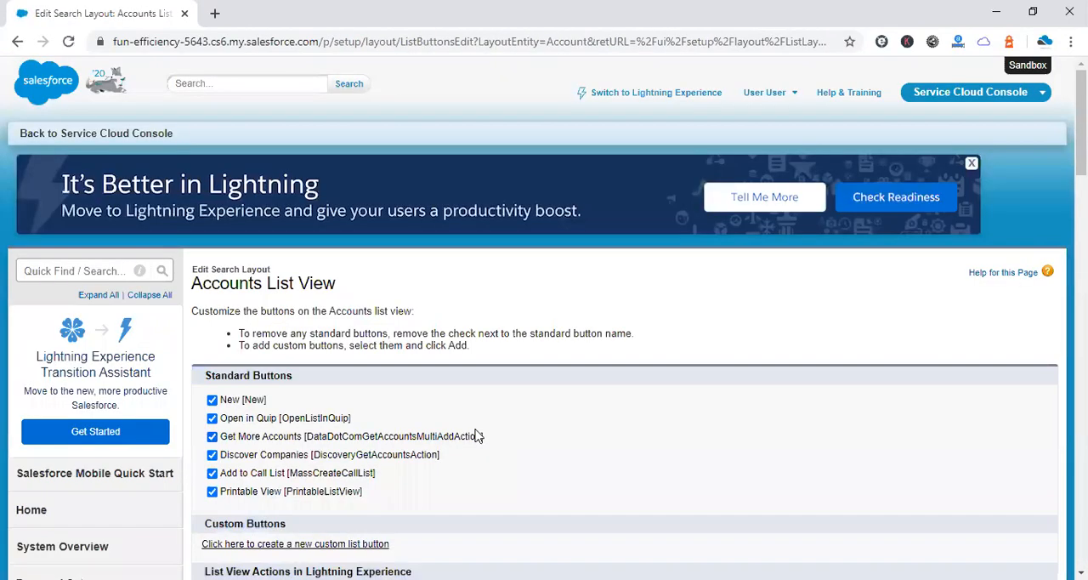
scroll(down, 3)
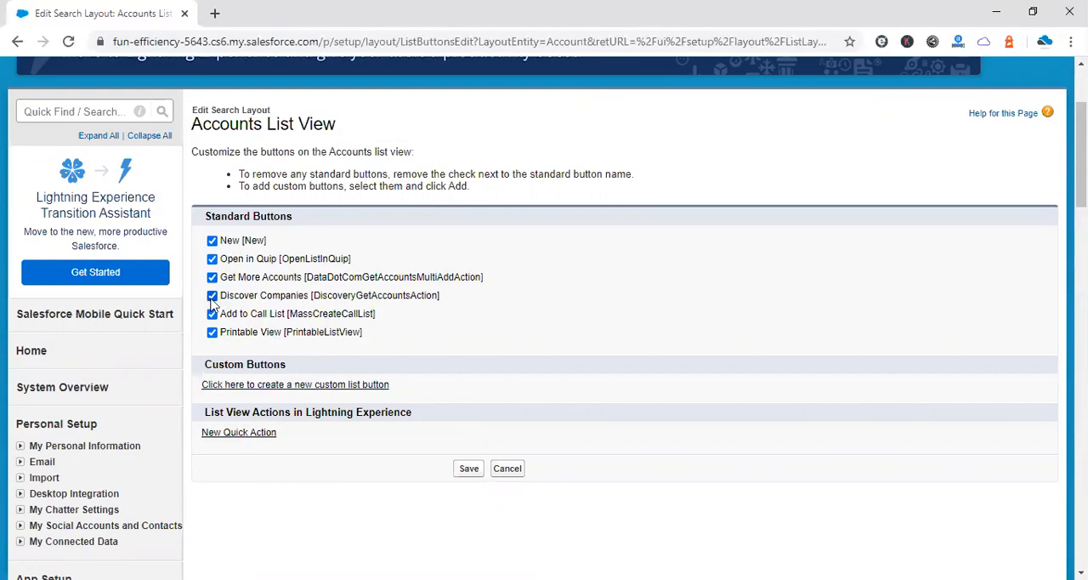
click(211, 295)
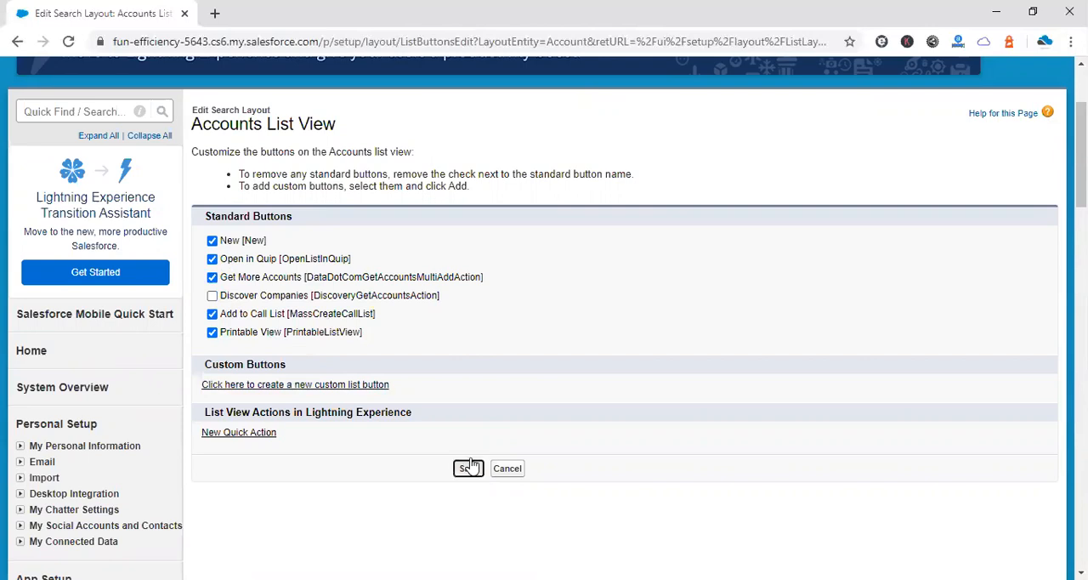
click(467, 467)
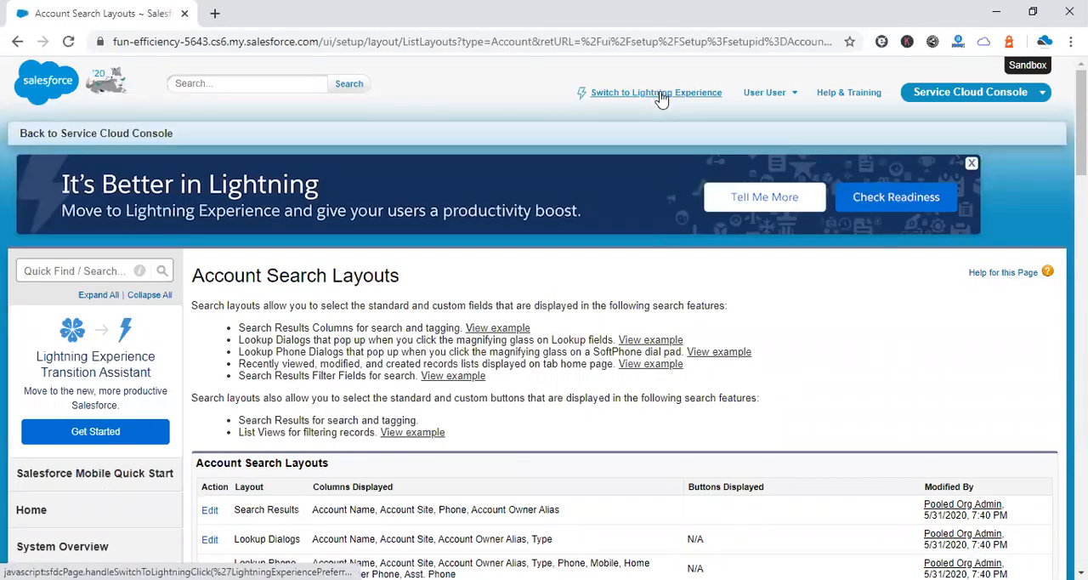
Switch back to Lightning Experience and open the Accounts tab's Clients list.
click(656, 92)
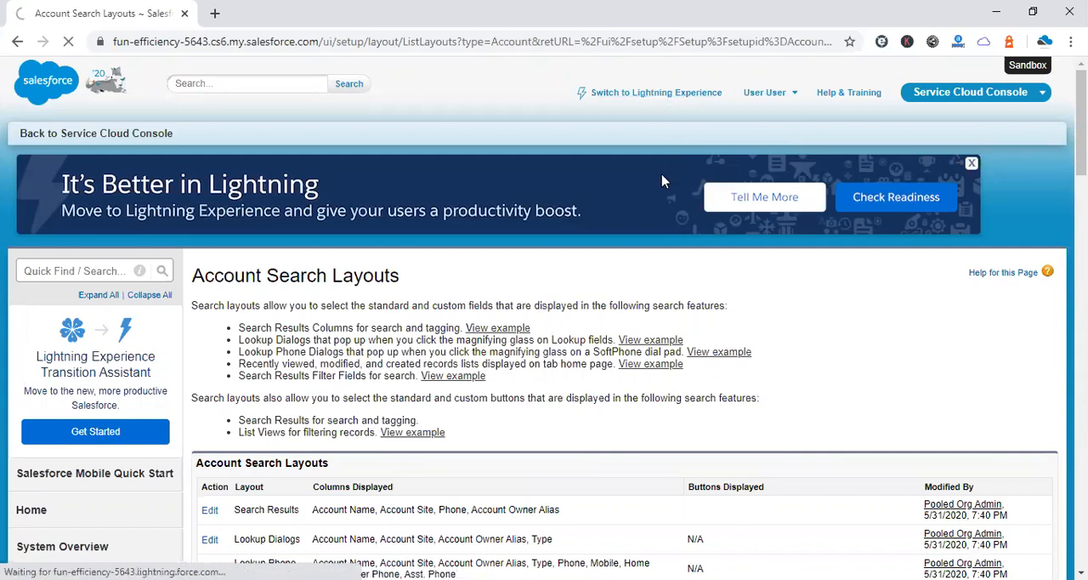
click(656, 92)
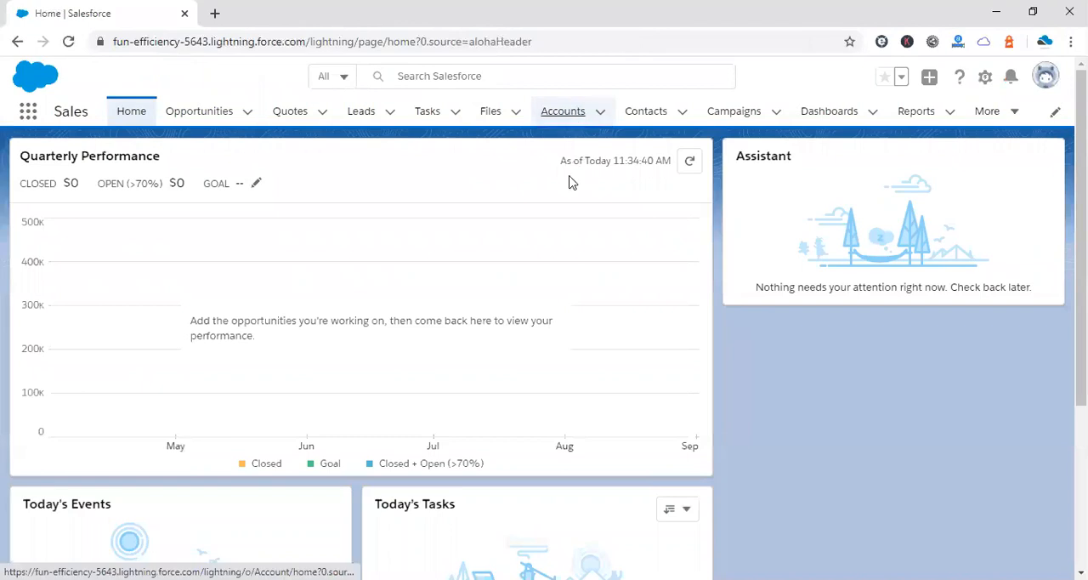
click(563, 110)
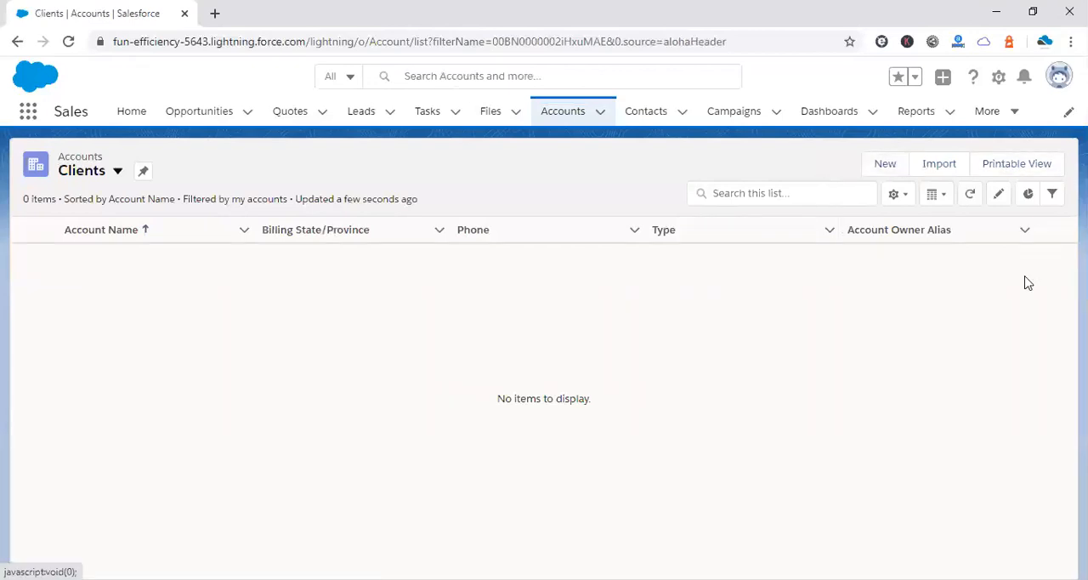
mouse_move(1009, 260)
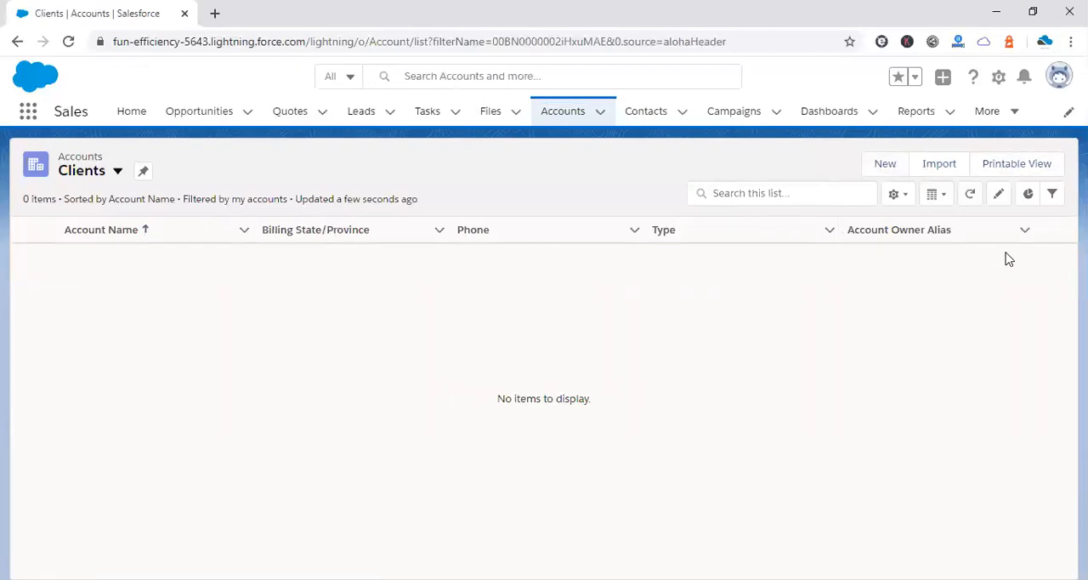
mouse_move(916, 256)
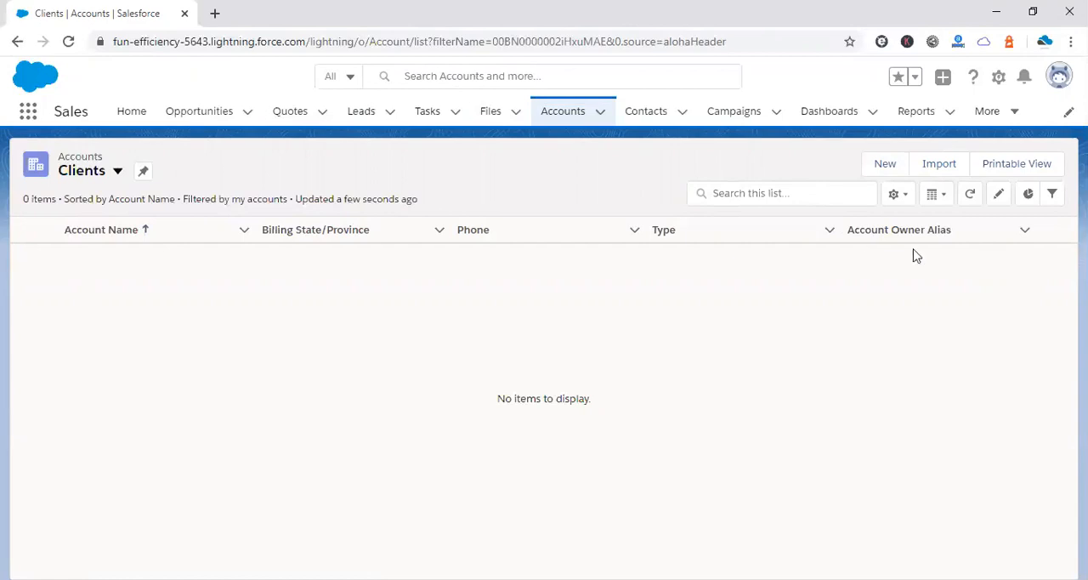